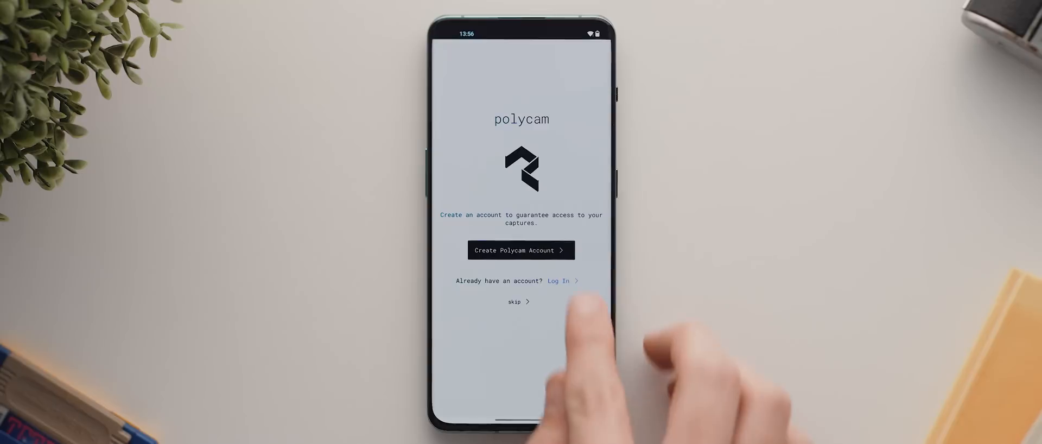
# Step: Skip account sign-up and allow camera access while using the app
pyautogui.click(558, 281)
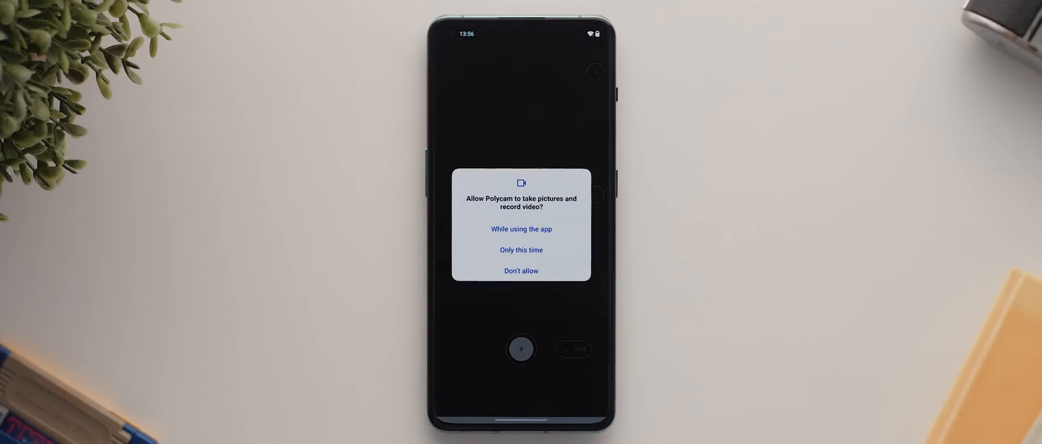
pyautogui.click(520, 228)
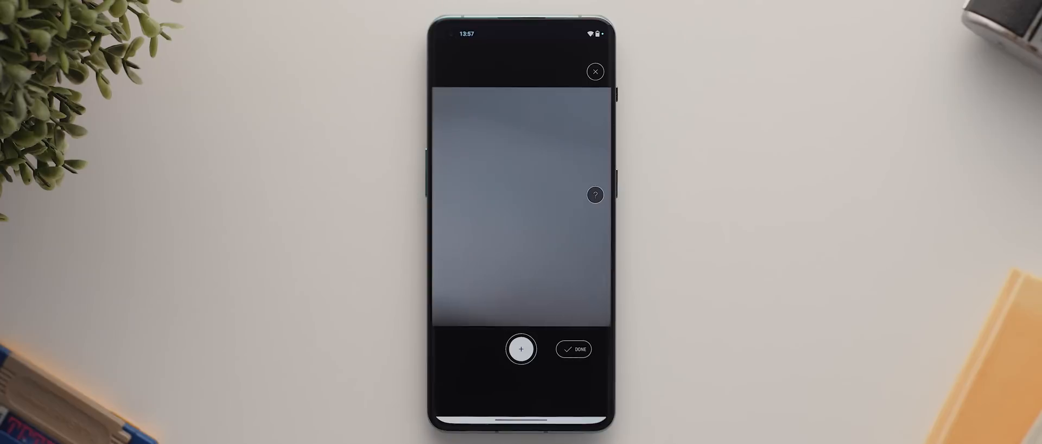
# Step: Close the camera, browse the Saved and Albums tabs, then return to your captures
pyautogui.click(594, 71)
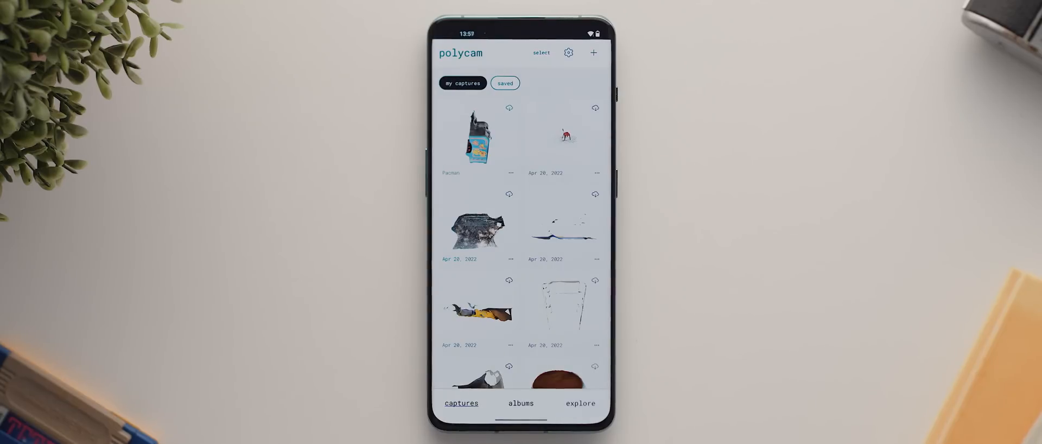
pyautogui.click(506, 83)
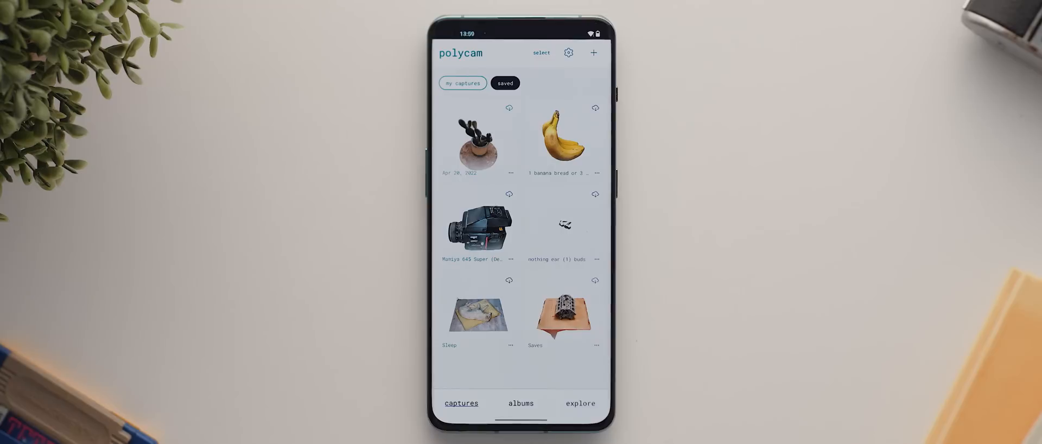
pyautogui.click(579, 403)
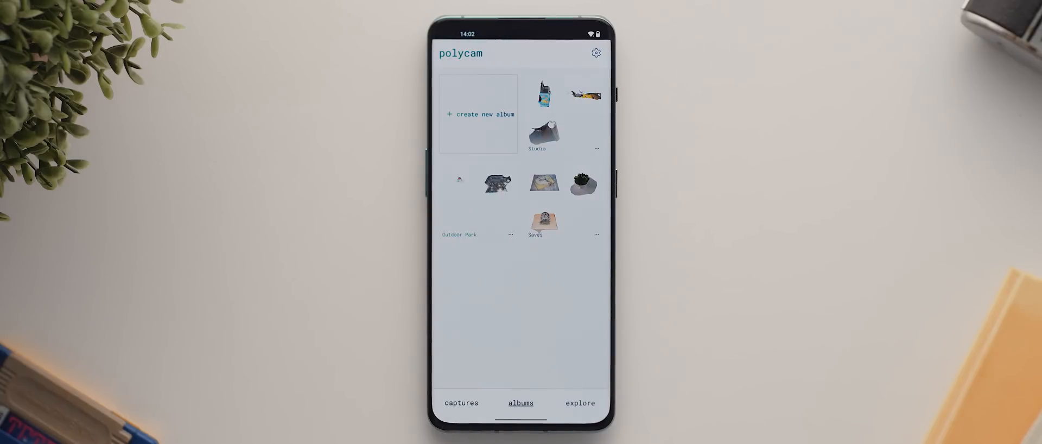
pyautogui.click(461, 402)
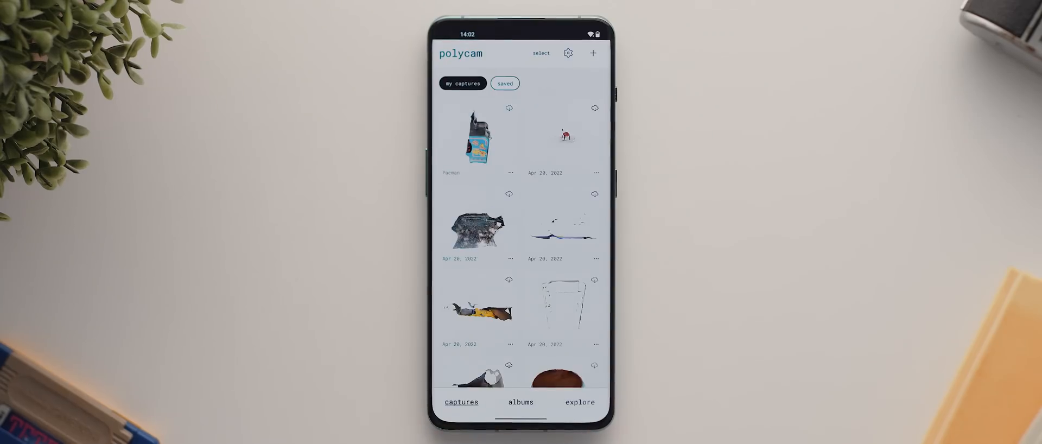
# Step: Start a new photo-mode capture session of the arcade cabinet
pyautogui.click(592, 53)
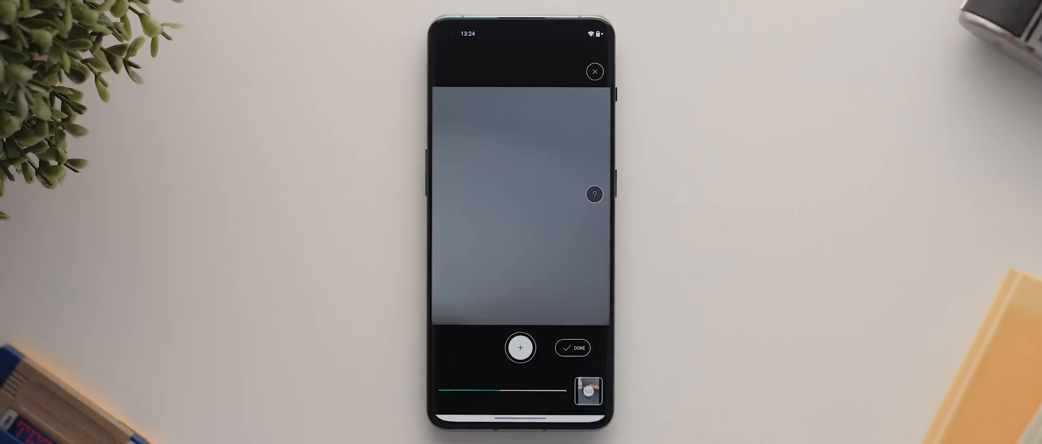
# Step: Finish the 122-image capture and page through the detail-setting explanations
pyautogui.click(572, 348)
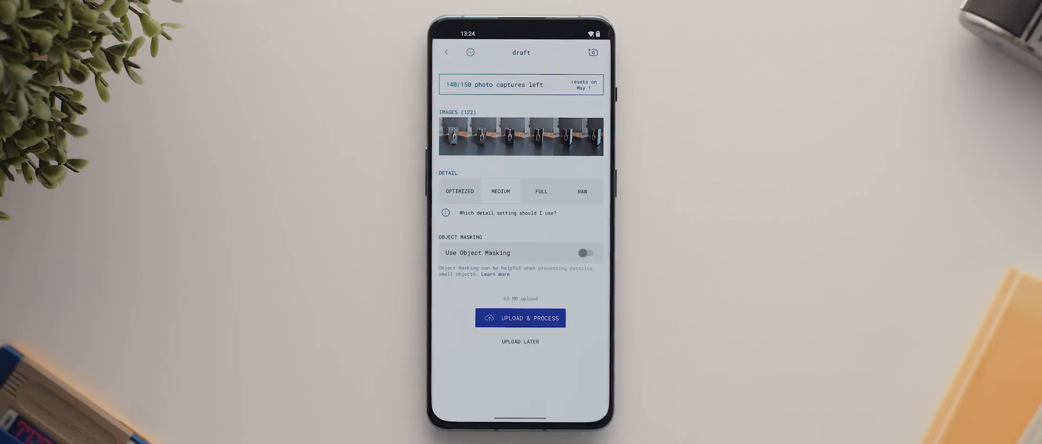
pyautogui.click(445, 213)
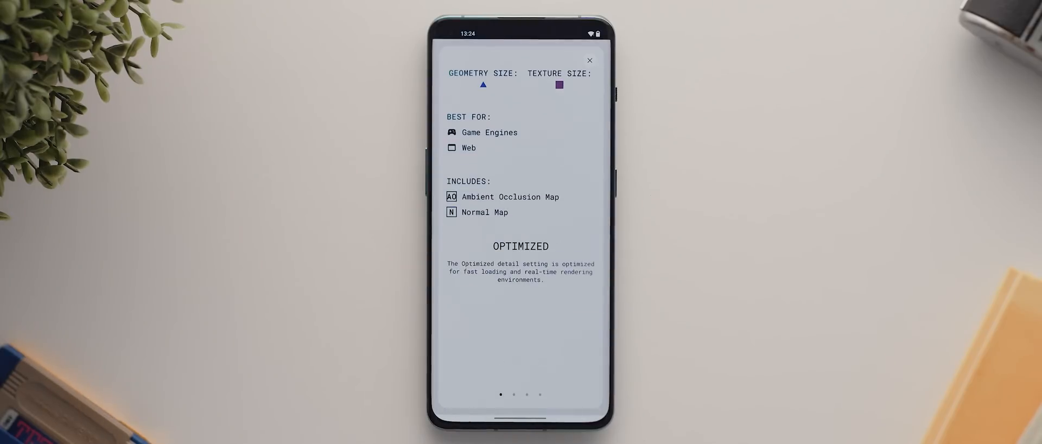
pyautogui.moveTo(565, 299); pyautogui.dragTo(465, 299)
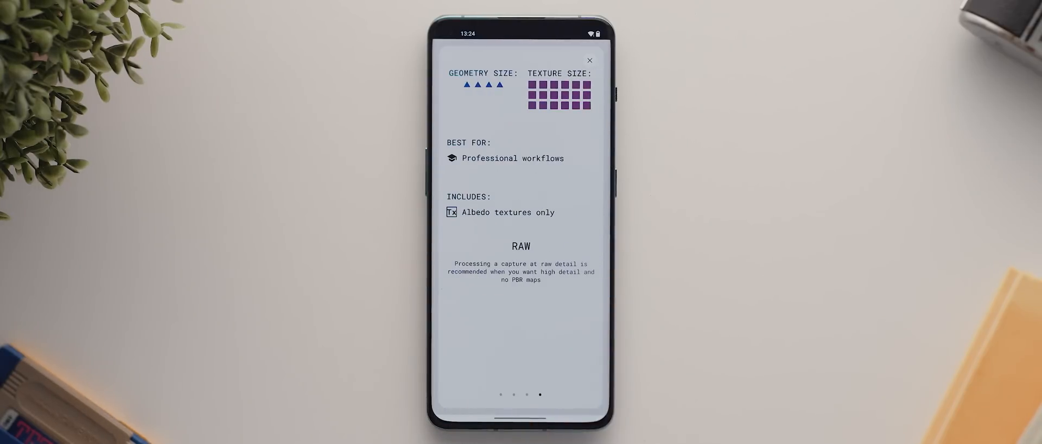
pyautogui.click(589, 61)
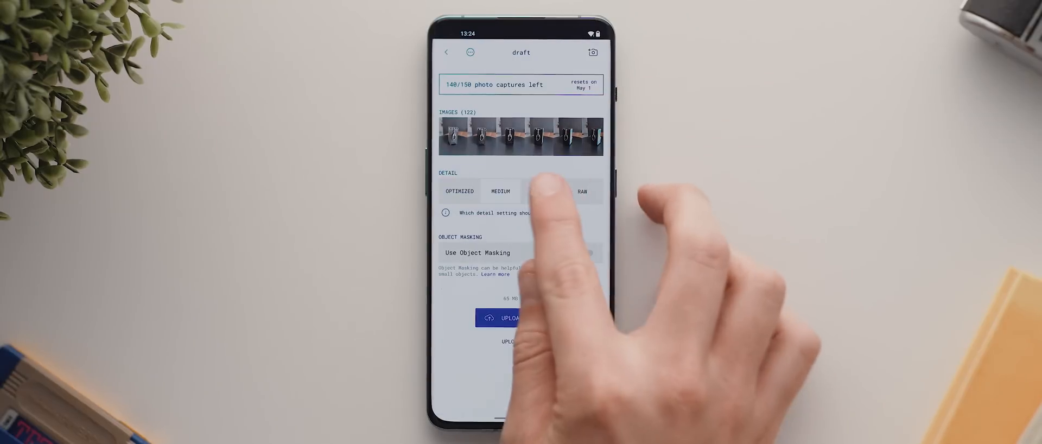
# Step: Upload and process the draft at Full detail with object masking on
pyautogui.click(540, 191)
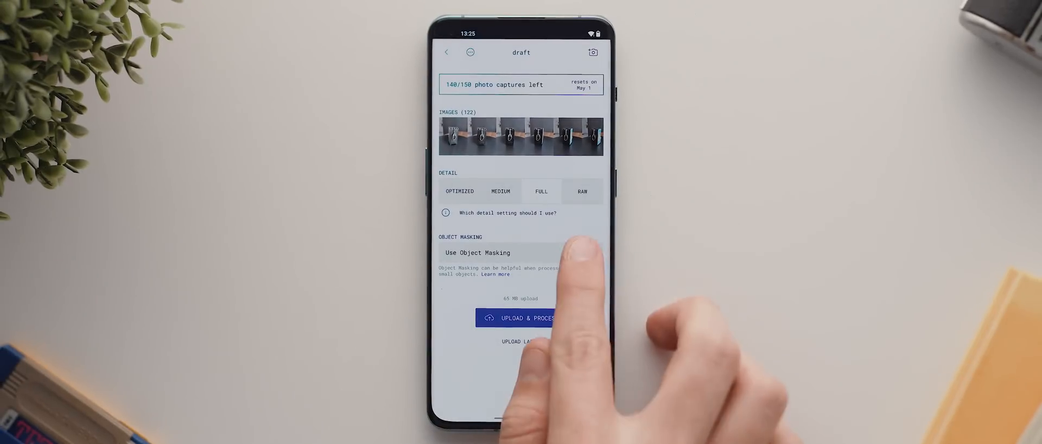
pyautogui.click(584, 252)
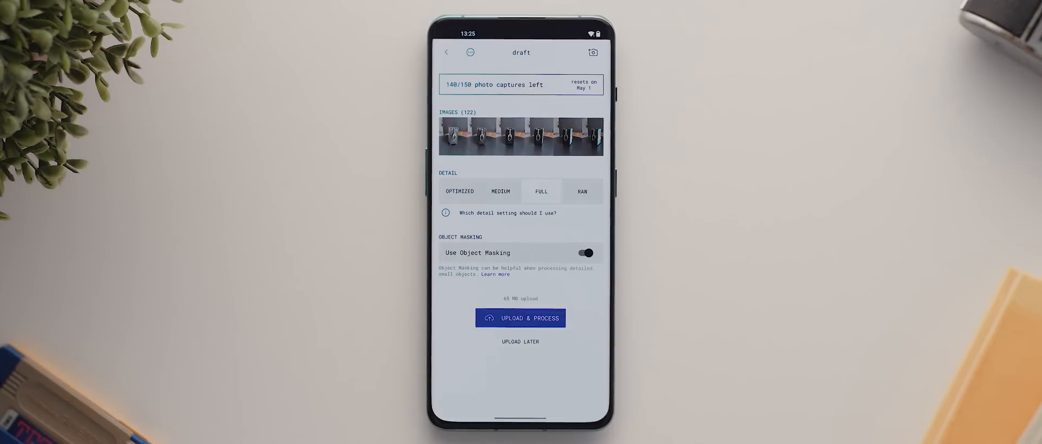
pyautogui.click(520, 317)
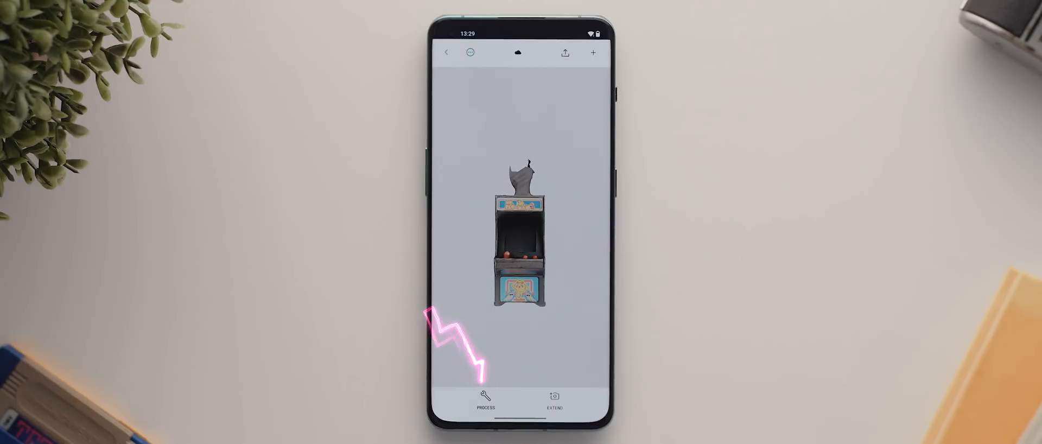
# Step: Back out of reprocessing options and open the capture's details sheet
pyautogui.click(485, 399)
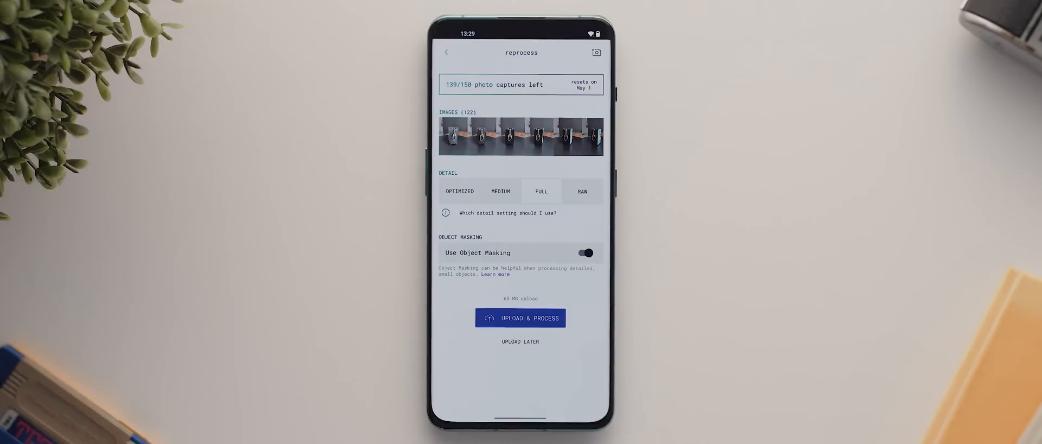
pyautogui.click(520, 318)
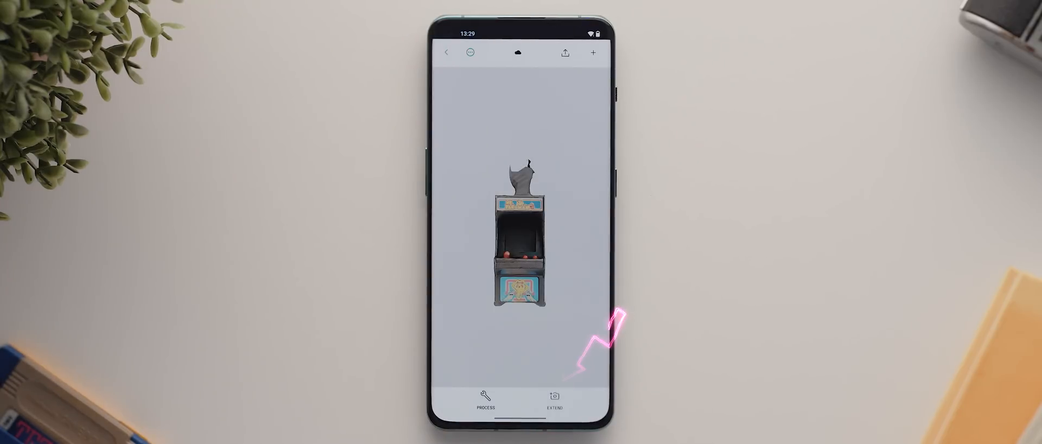
pyautogui.click(554, 399)
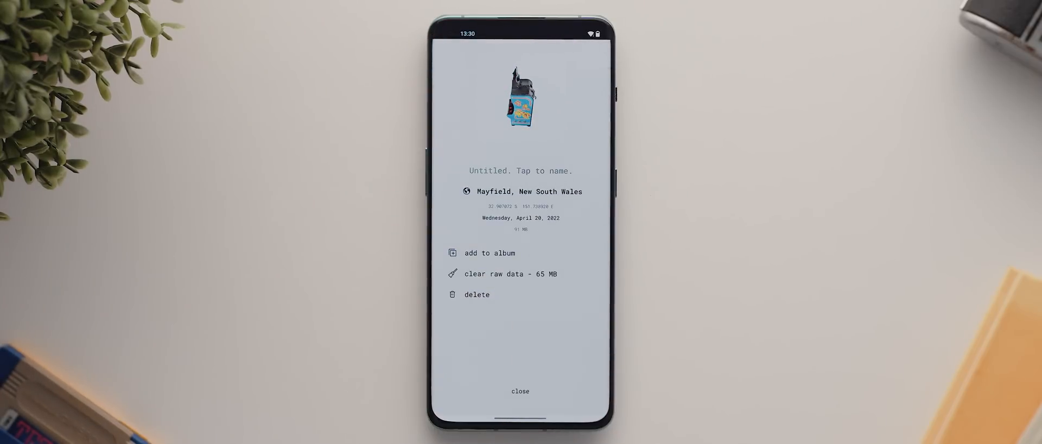
# Step: Name the capture 'Pacm' and open its export menu
pyautogui.click(521, 170)
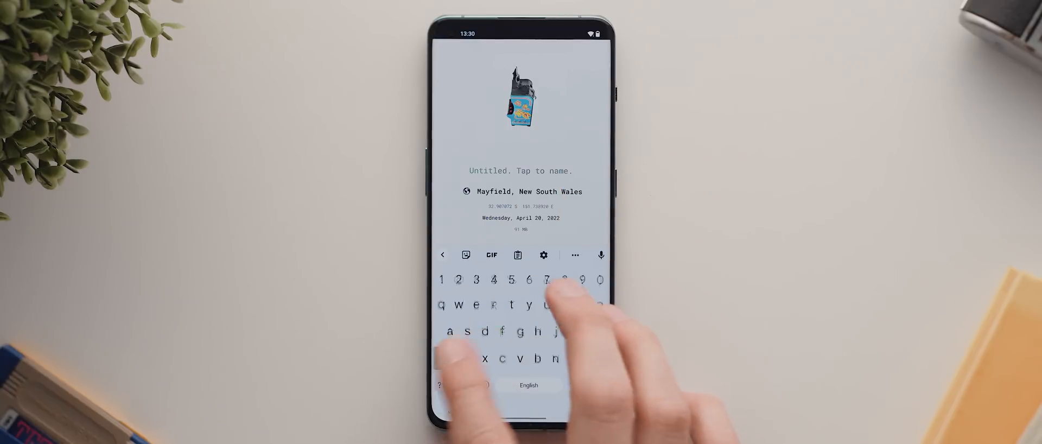
pyautogui.write('Pacm')
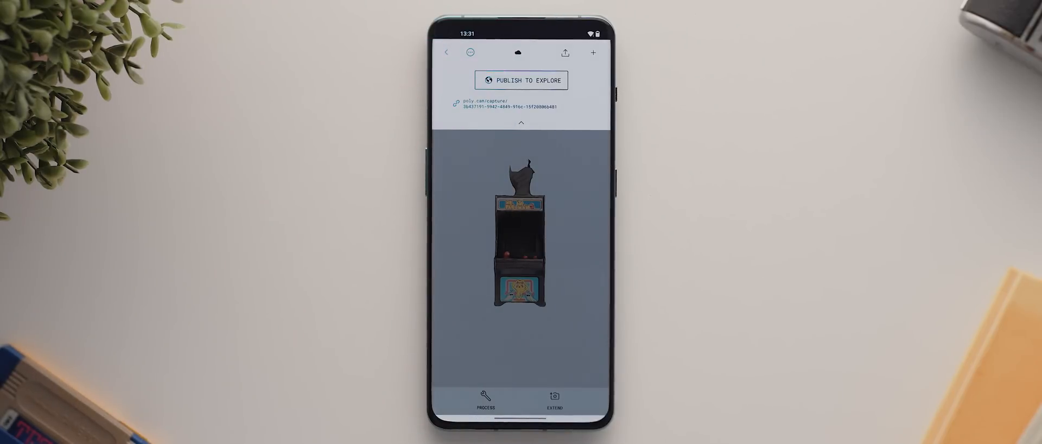
pyautogui.click(564, 53)
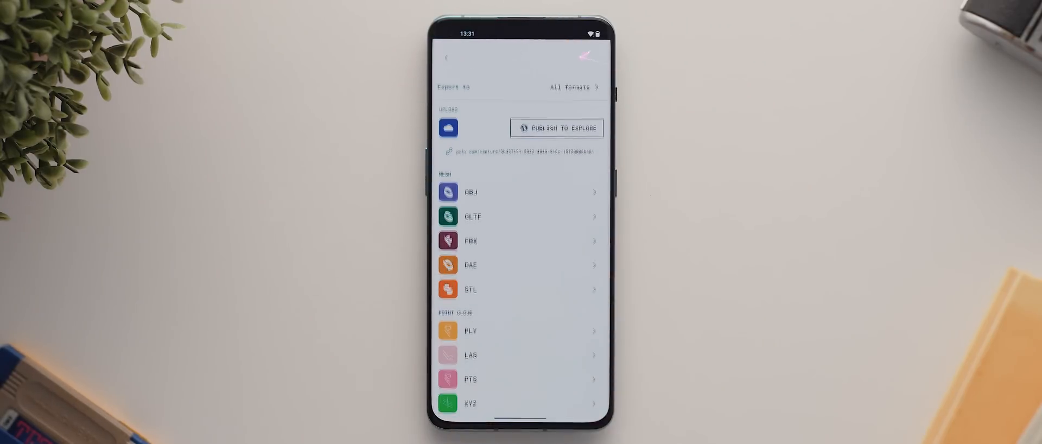